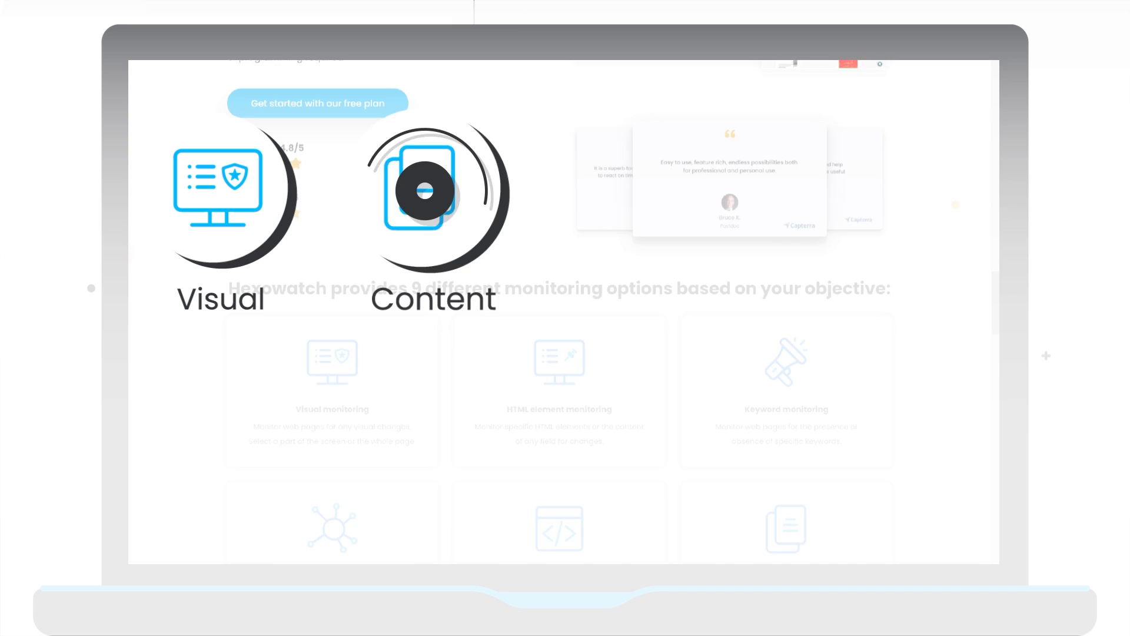
scroll(down, 3)
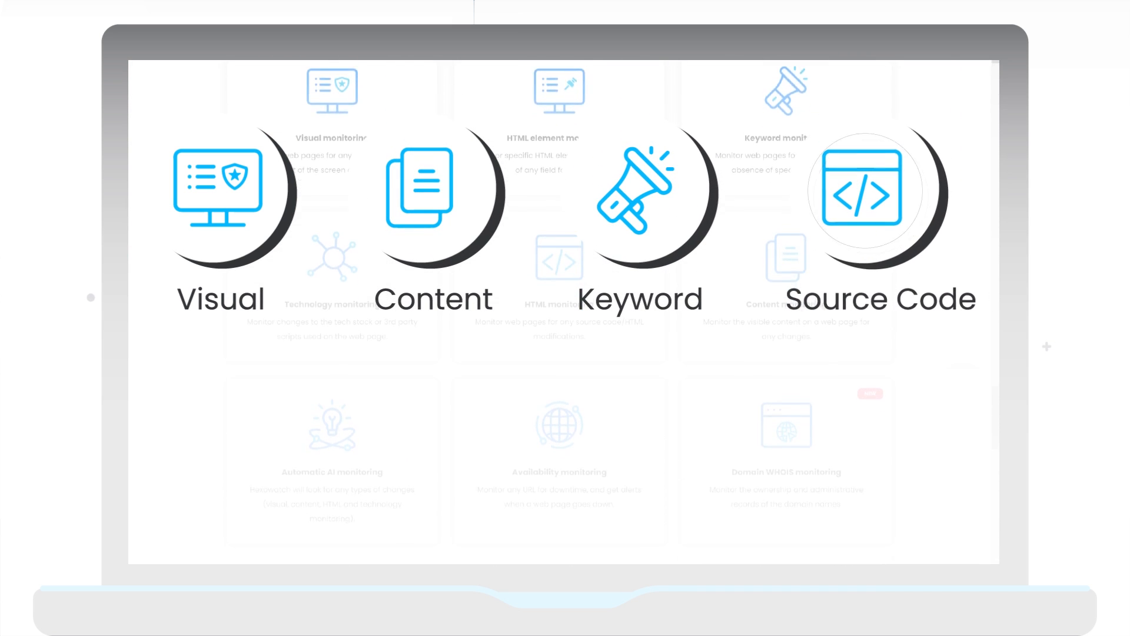
scroll(down, 3)
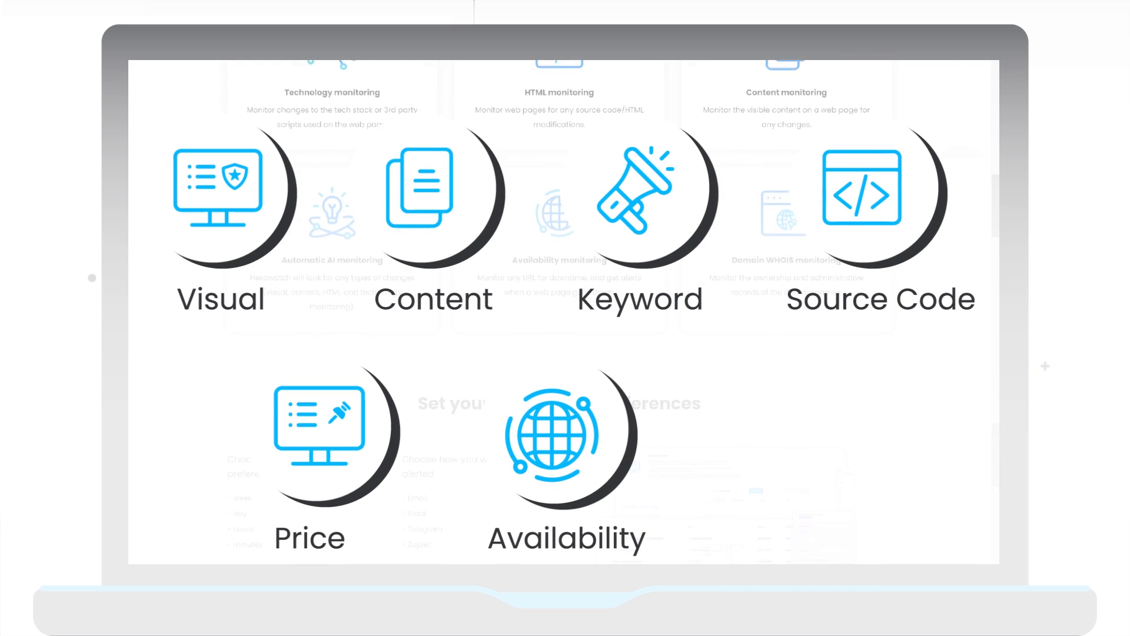
scroll(down, 3)
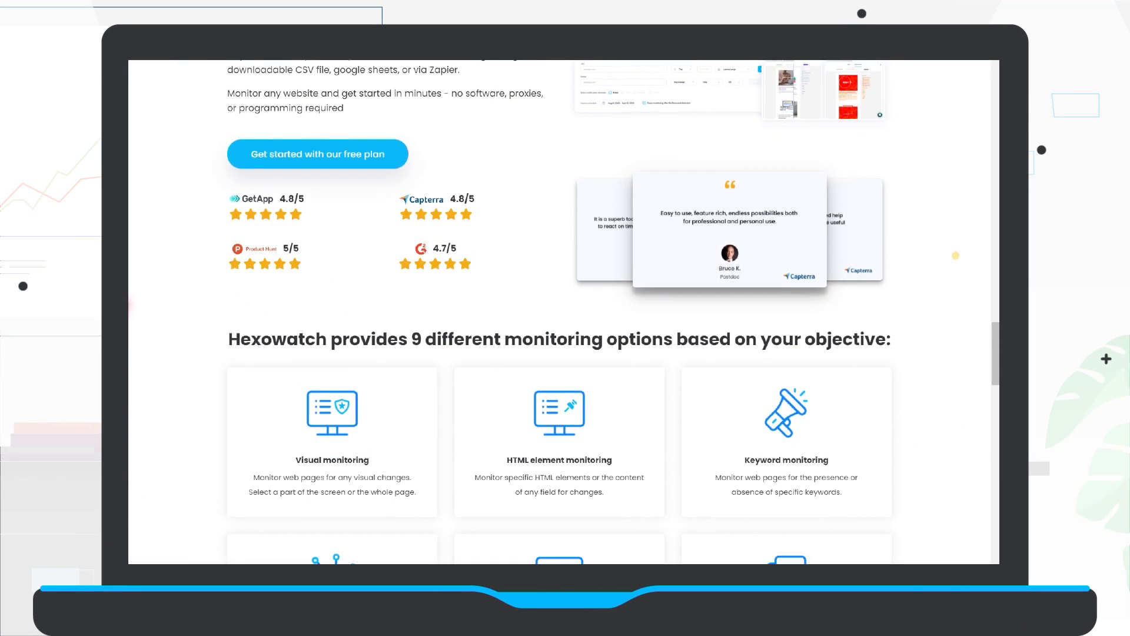
scroll(down, 3)
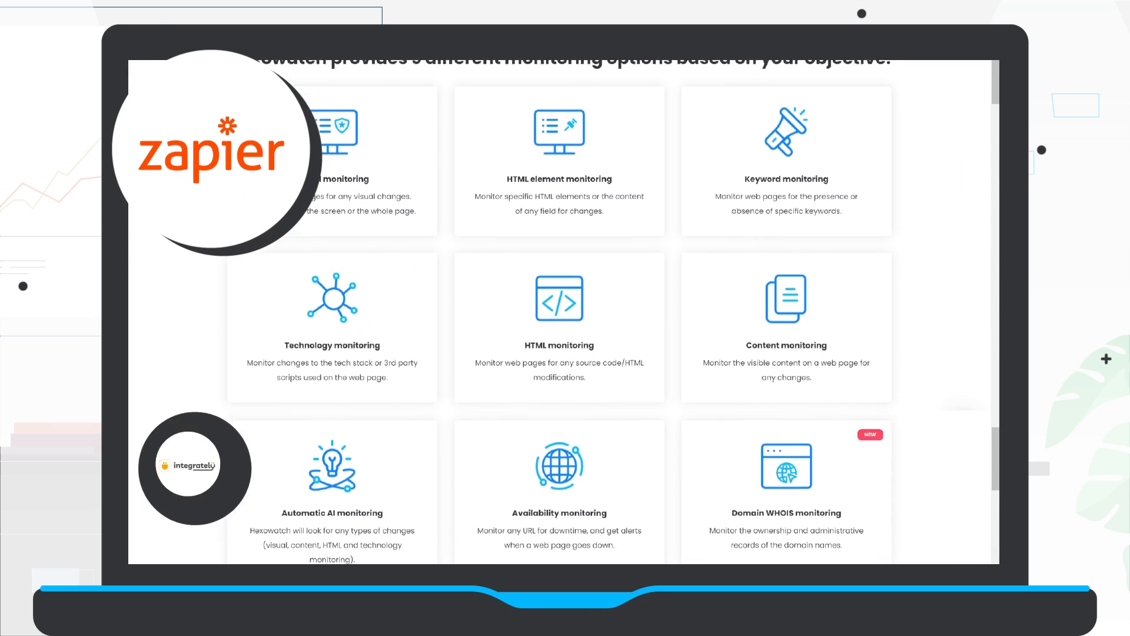
scroll(down, 3)
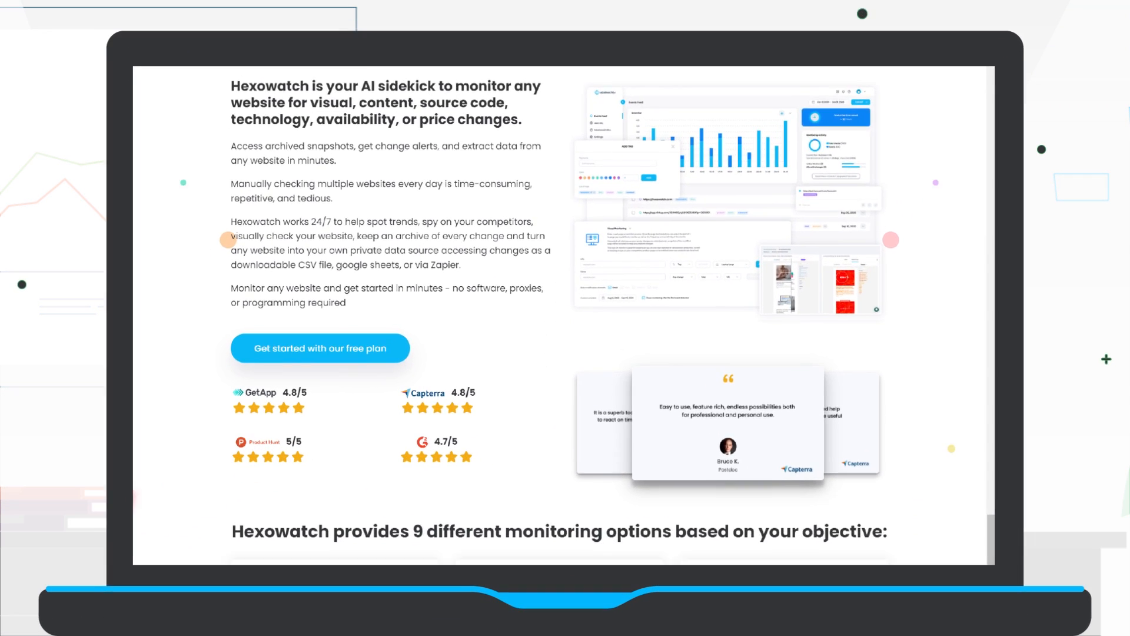
scroll(down, 3)
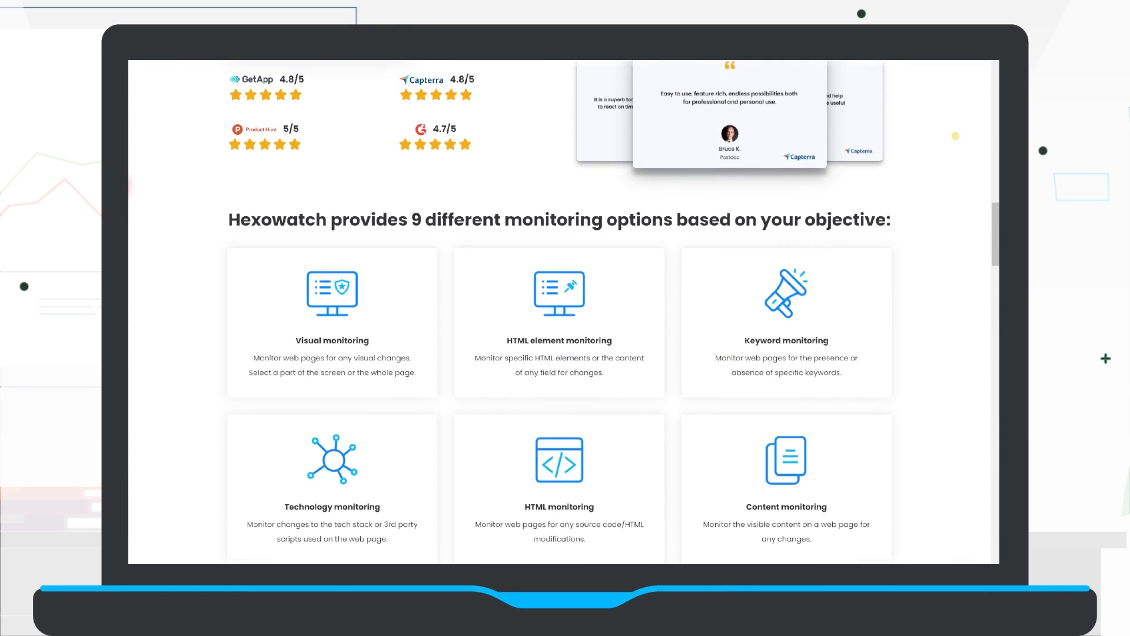
scroll(down, 3)
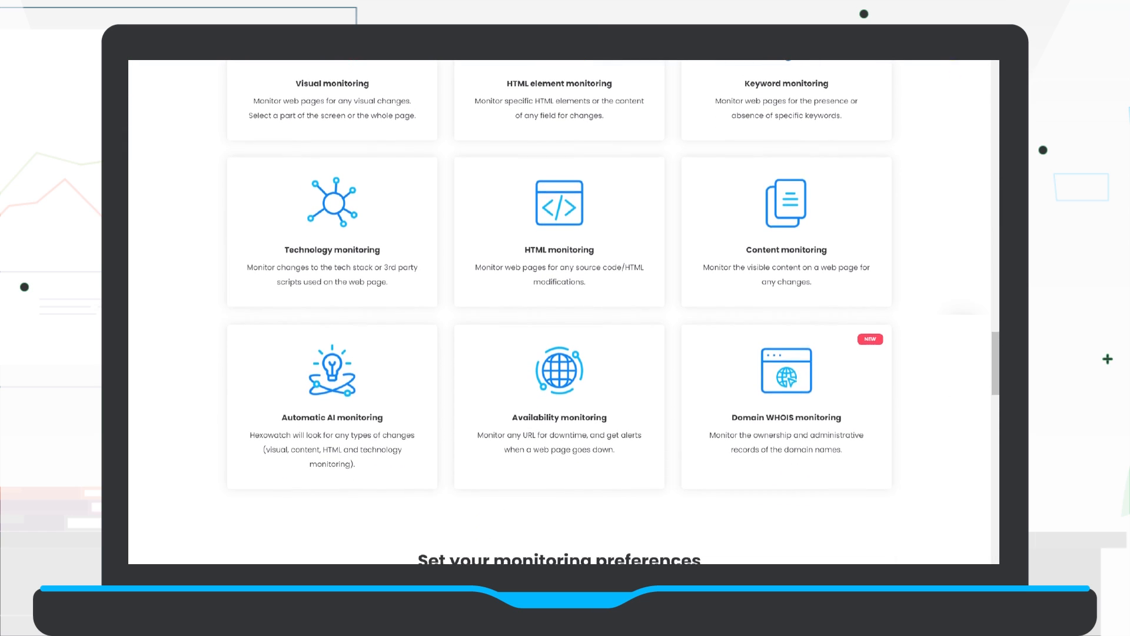
scroll(down, 3)
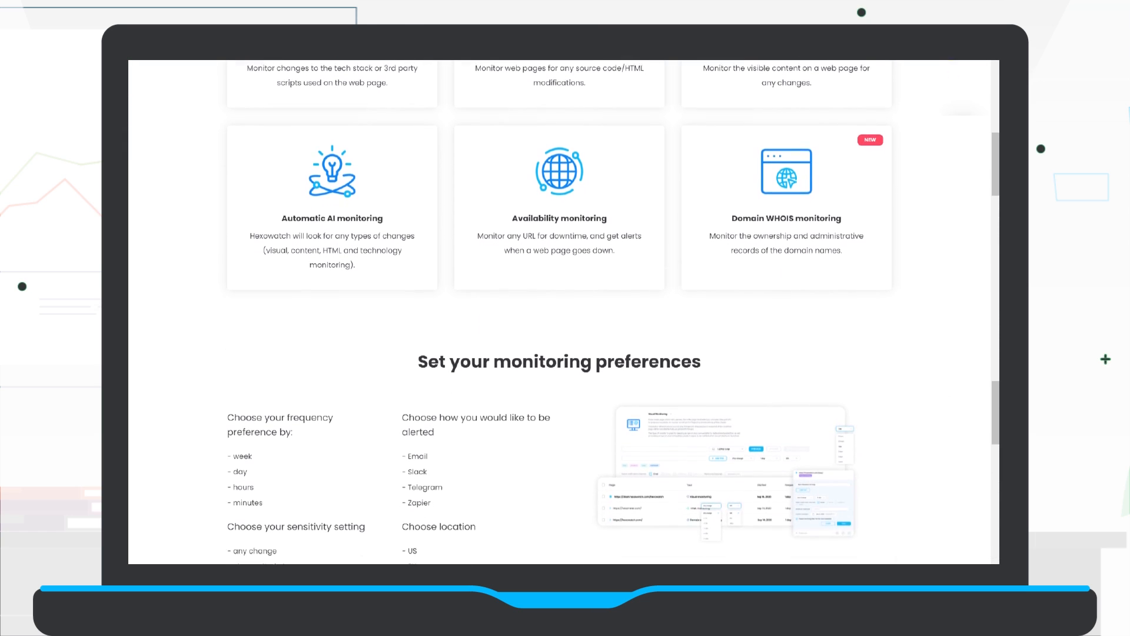